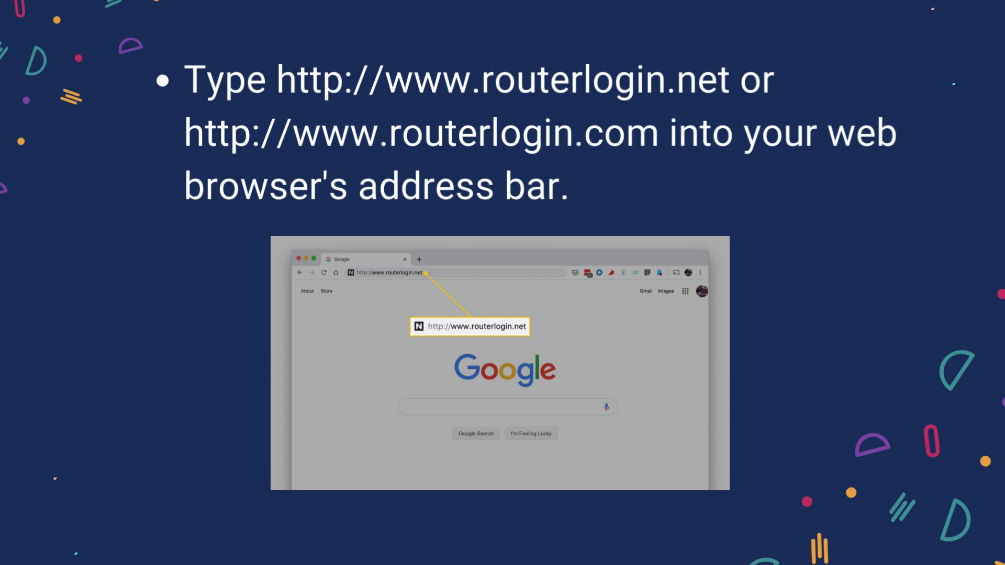
key(Right)
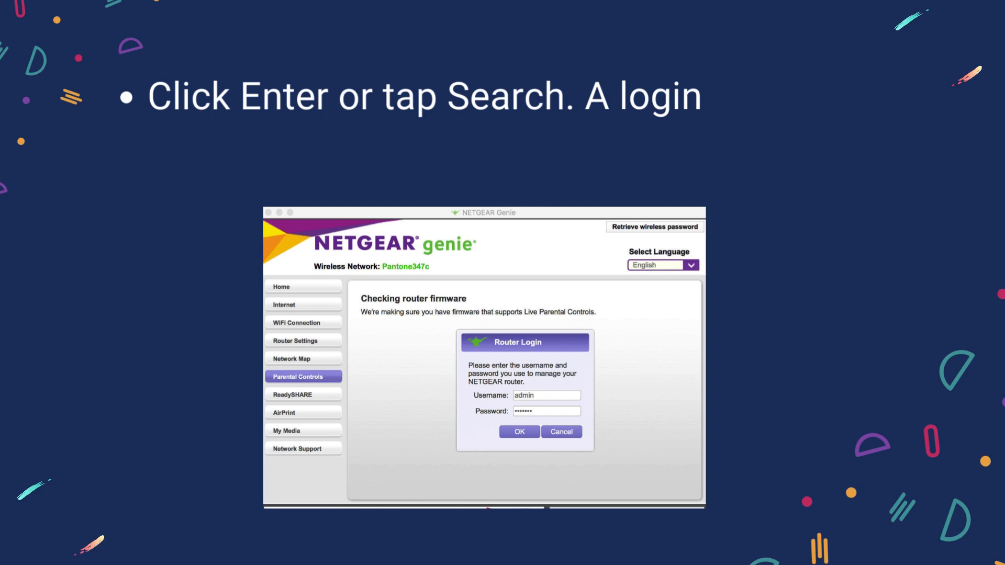